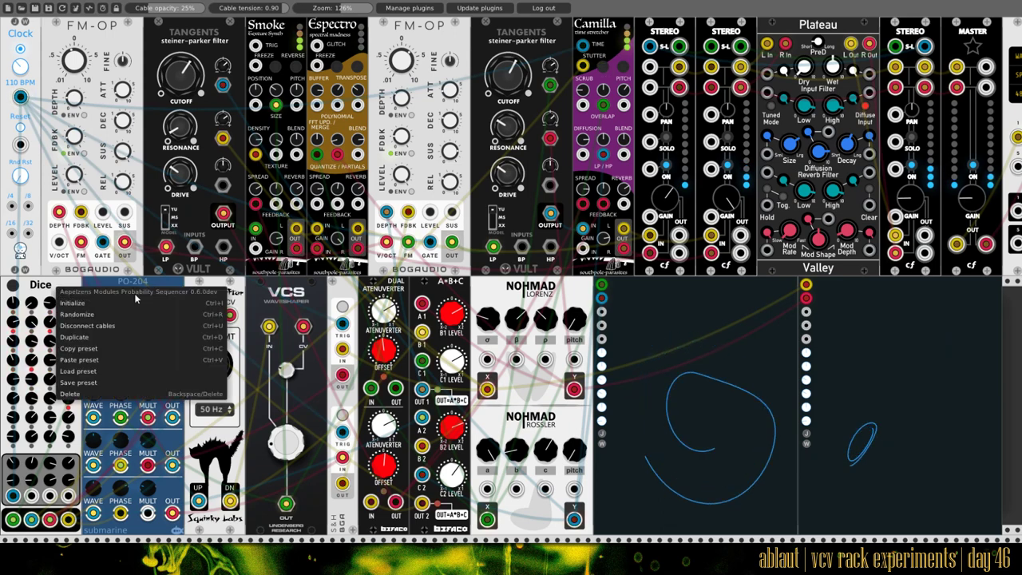
mouse_move(208, 295)
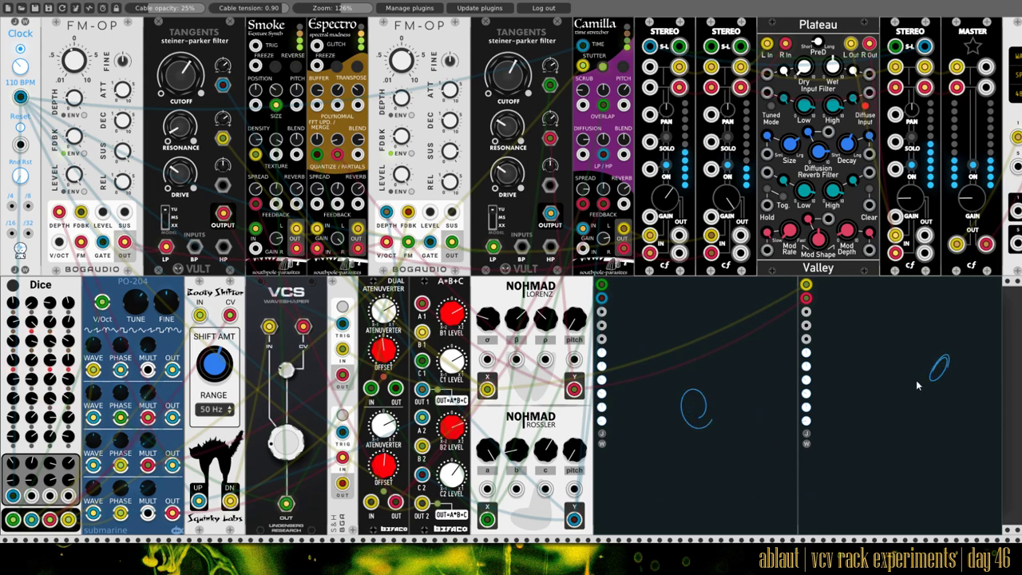
mouse_move(812, 306)
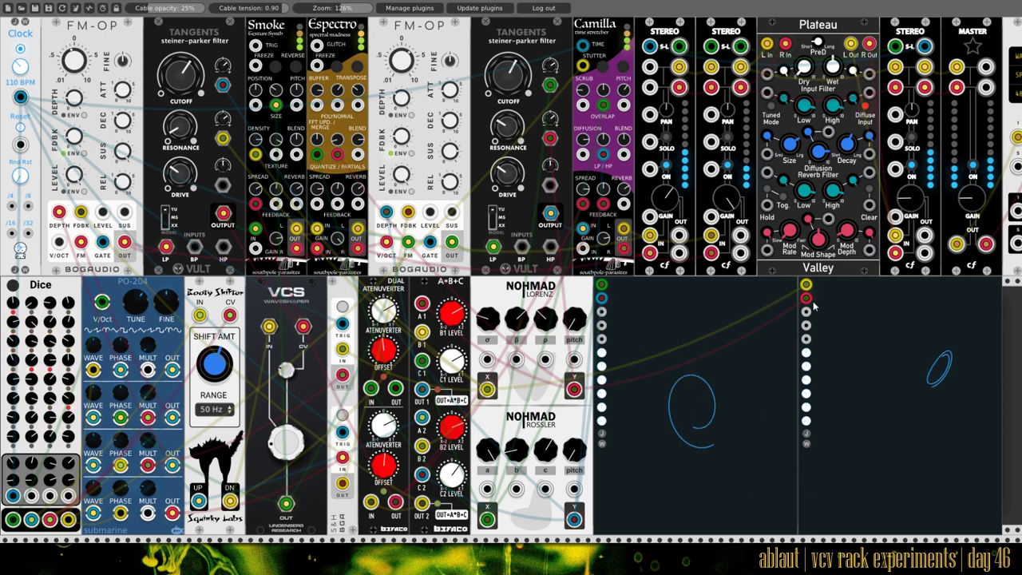